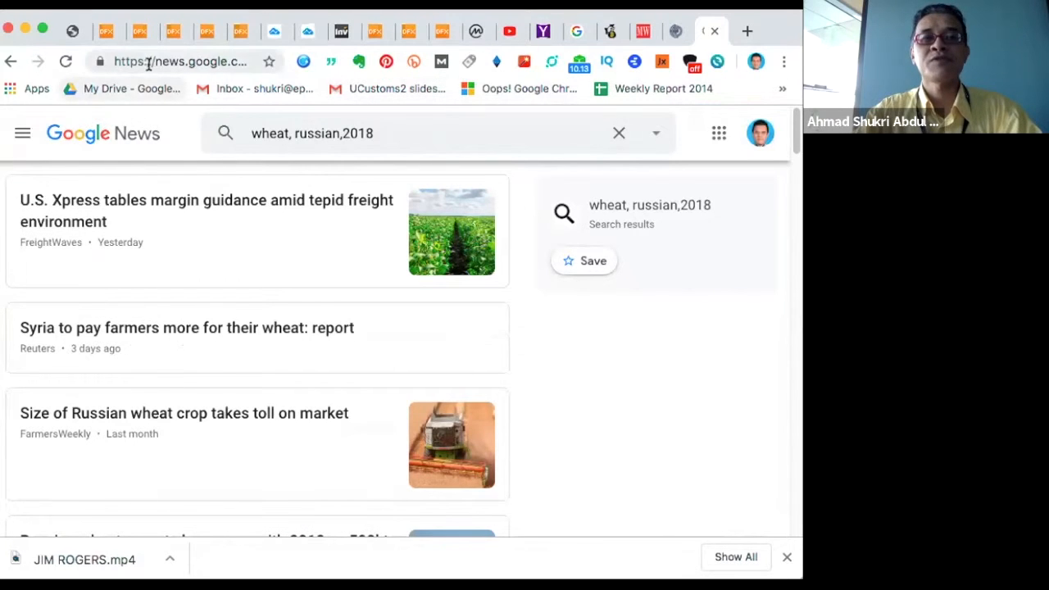
- Leave the Google News results and go to google.com
left_click(179, 62)
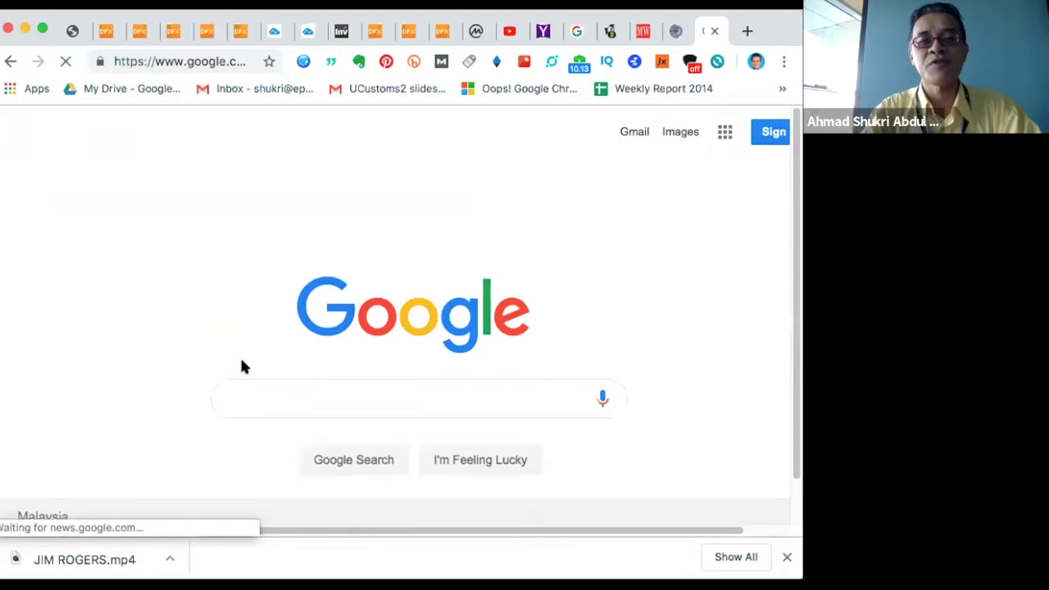
- Search Google for 'wheat, russian weather 2018', correcting typos along the way
type("russ")
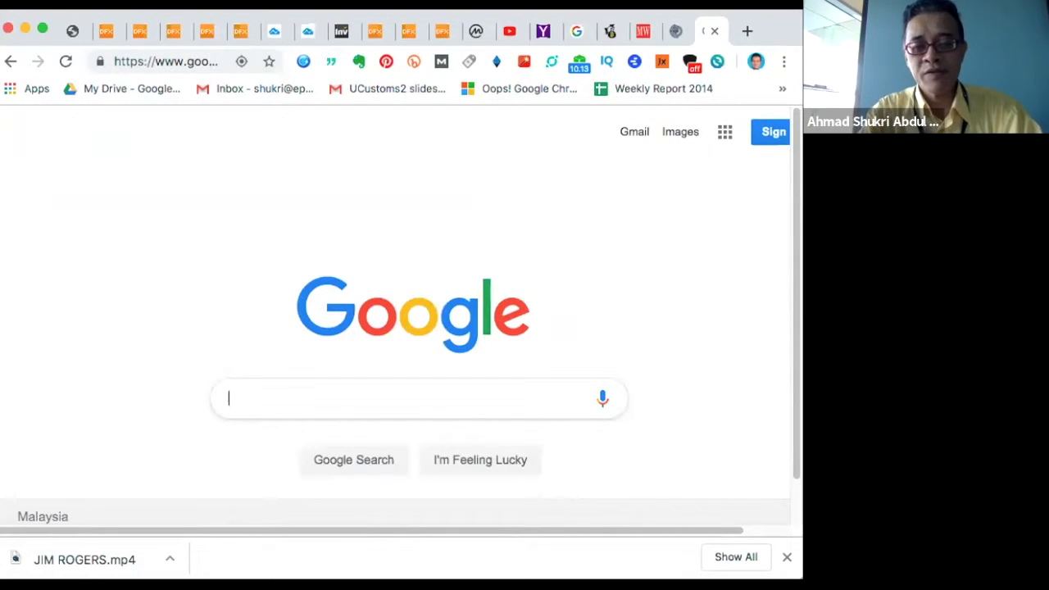
type("whj")
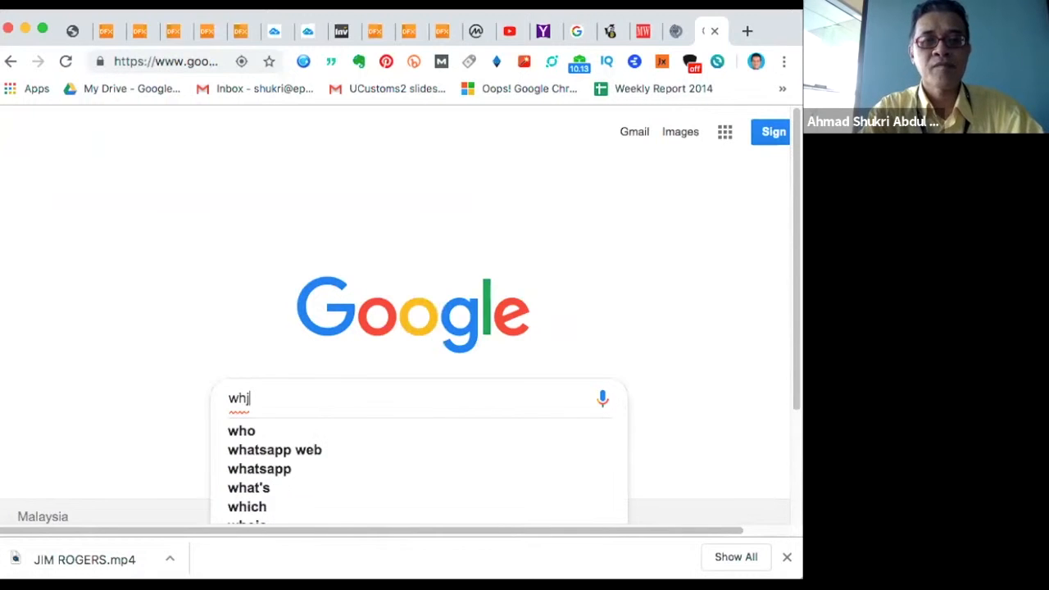
type("wheat, uss")
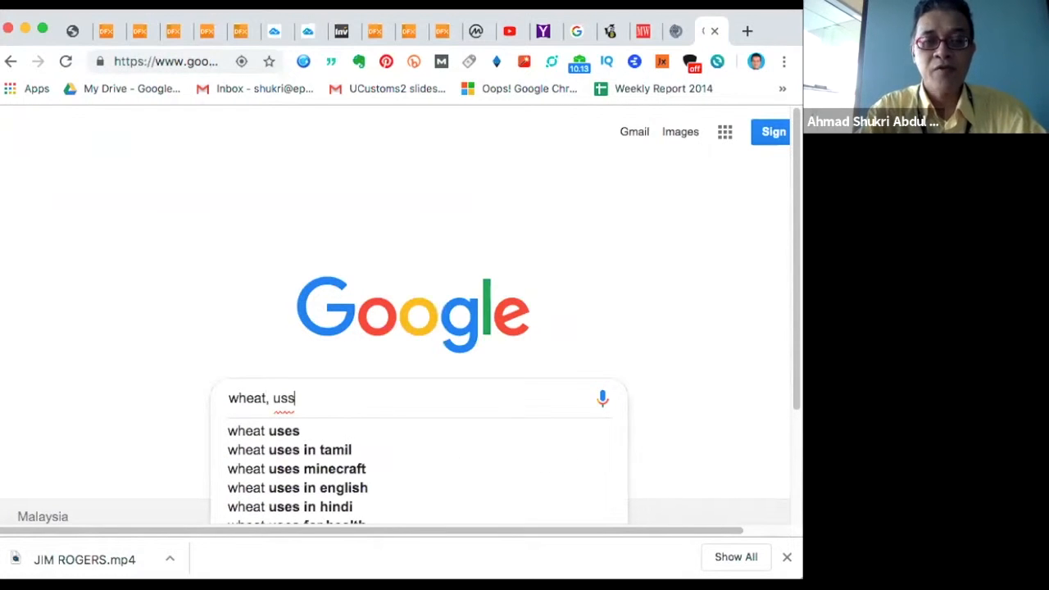
key("Backspace")
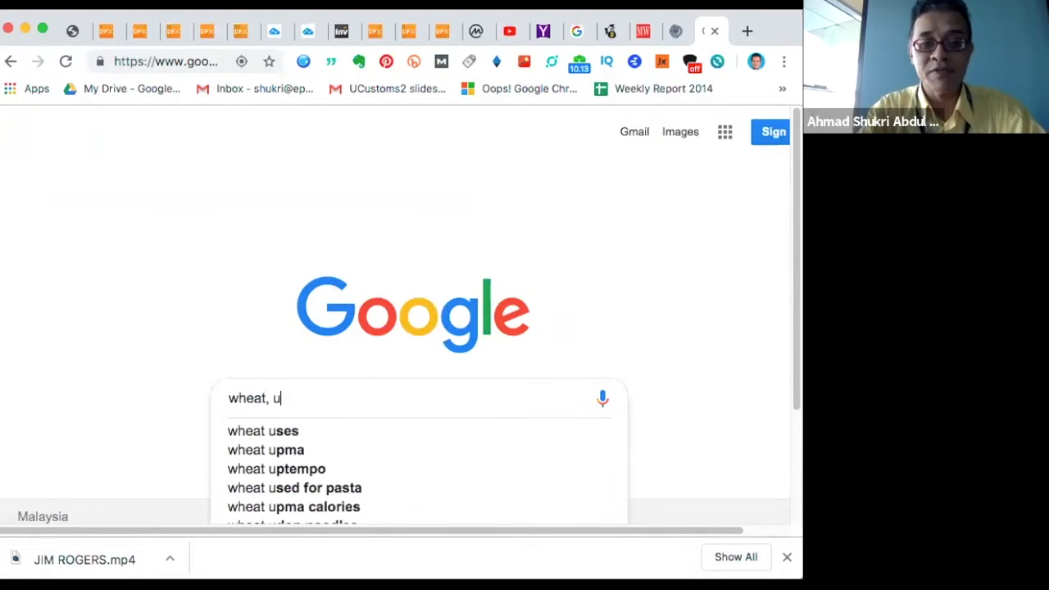
type("russin")
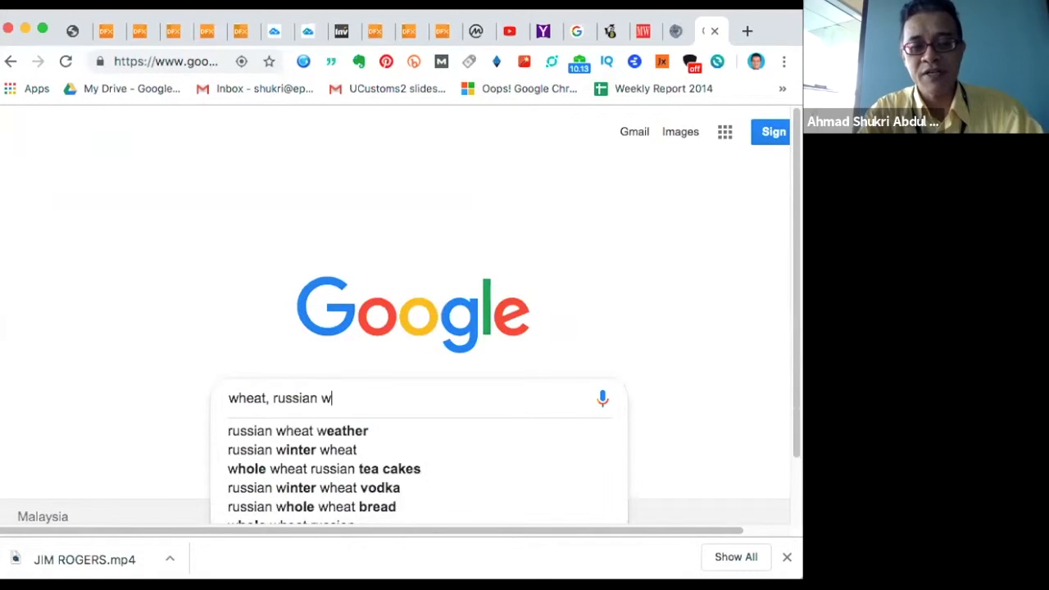
type("eather 2")
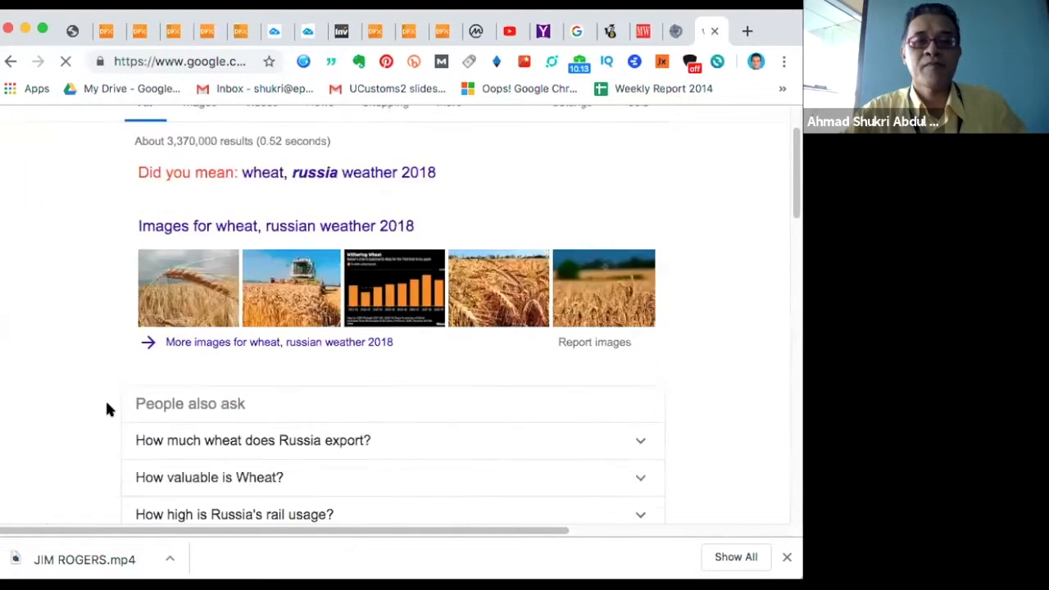
- Scroll past People also ask to the articles on Russian grain harvests and weather
scroll("down", 3)
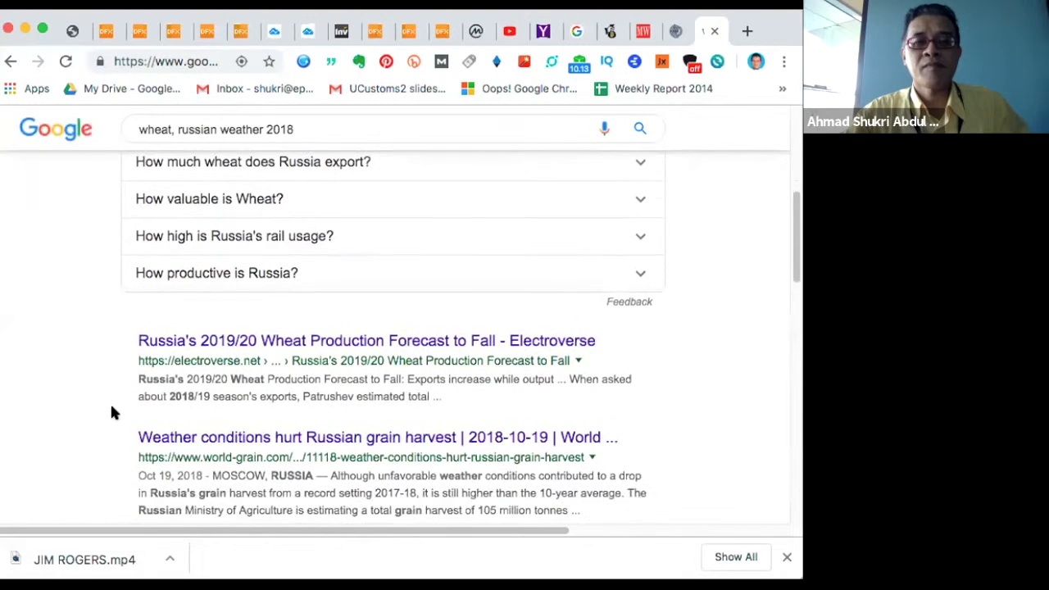
scroll("down", 3)
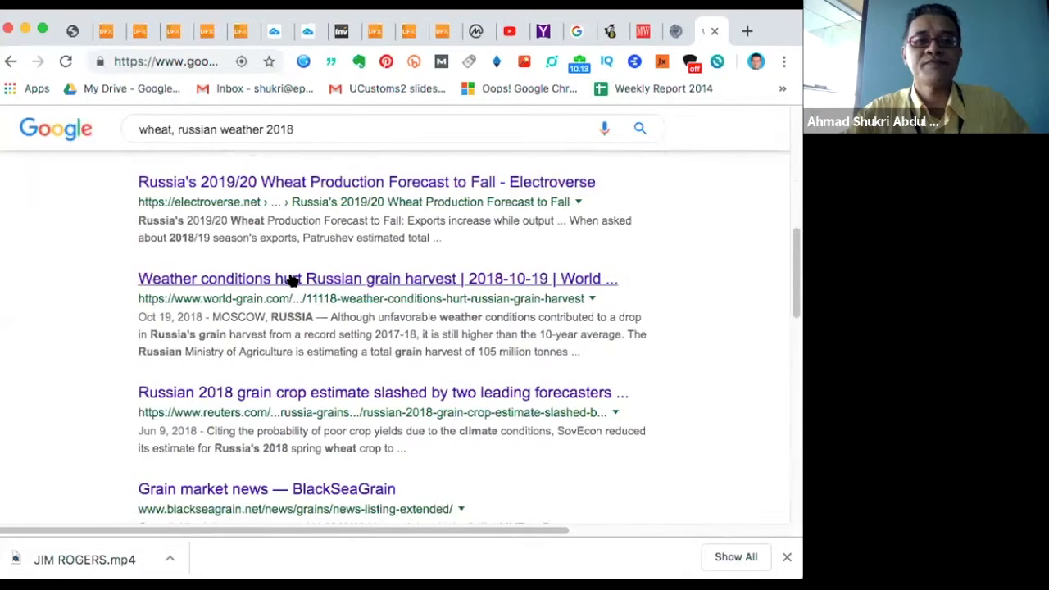
scroll("down", 3)
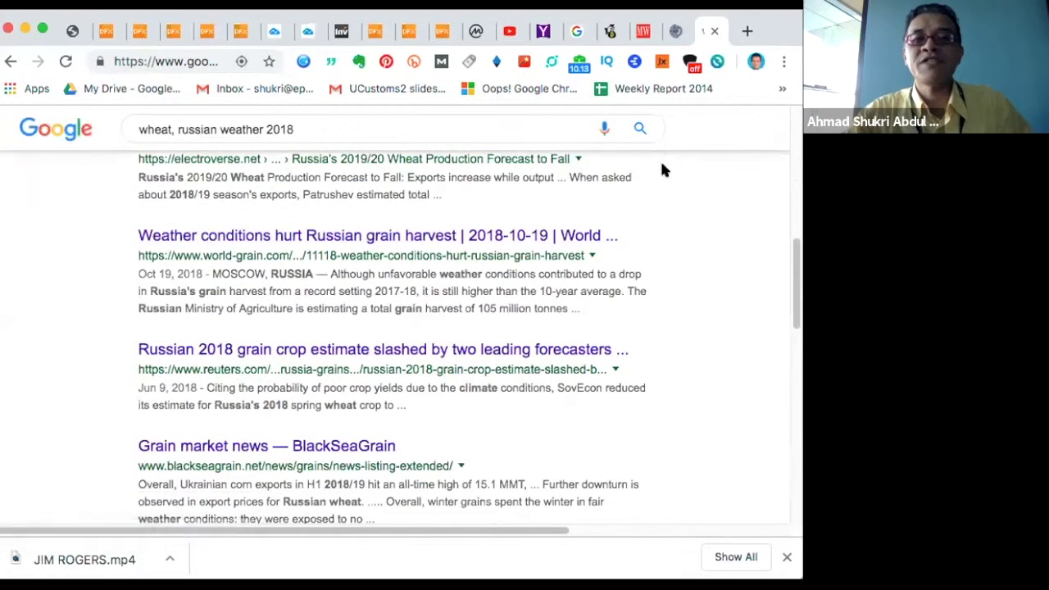
mouse_move(442, 288)
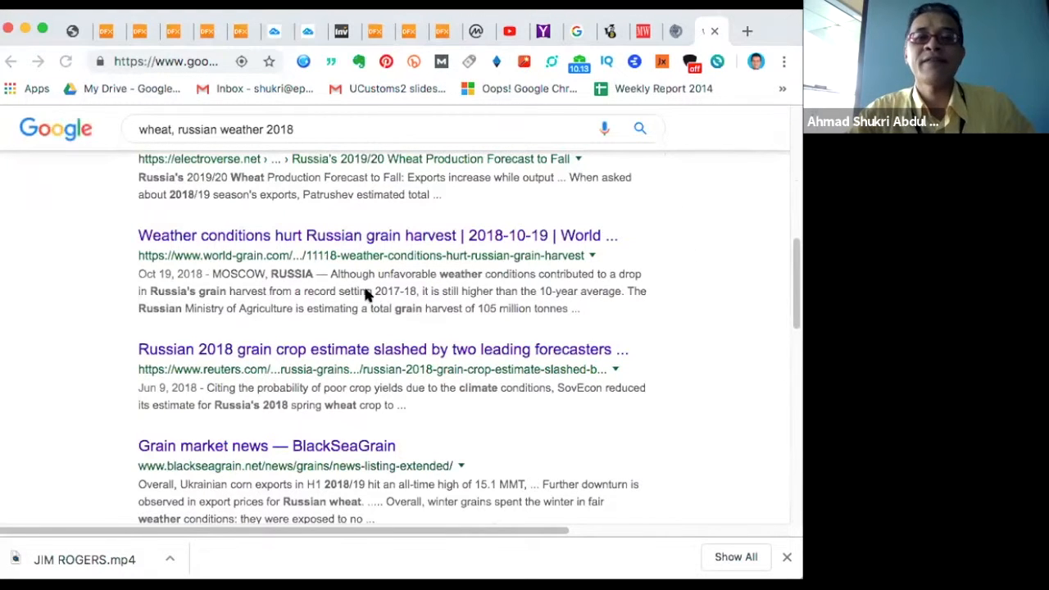
mouse_move(127, 430)
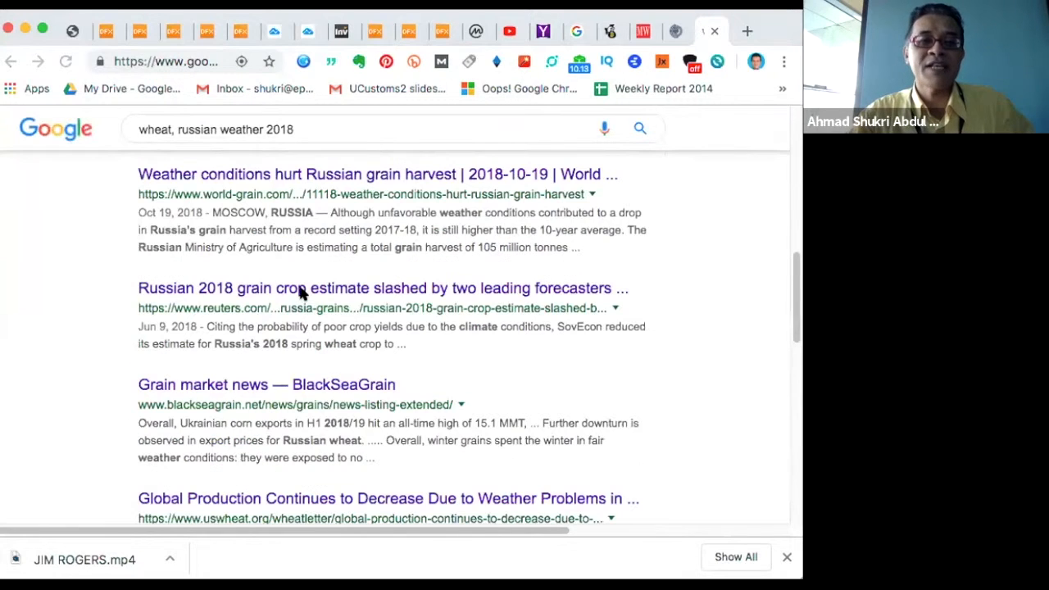
mouse_move(146, 398)
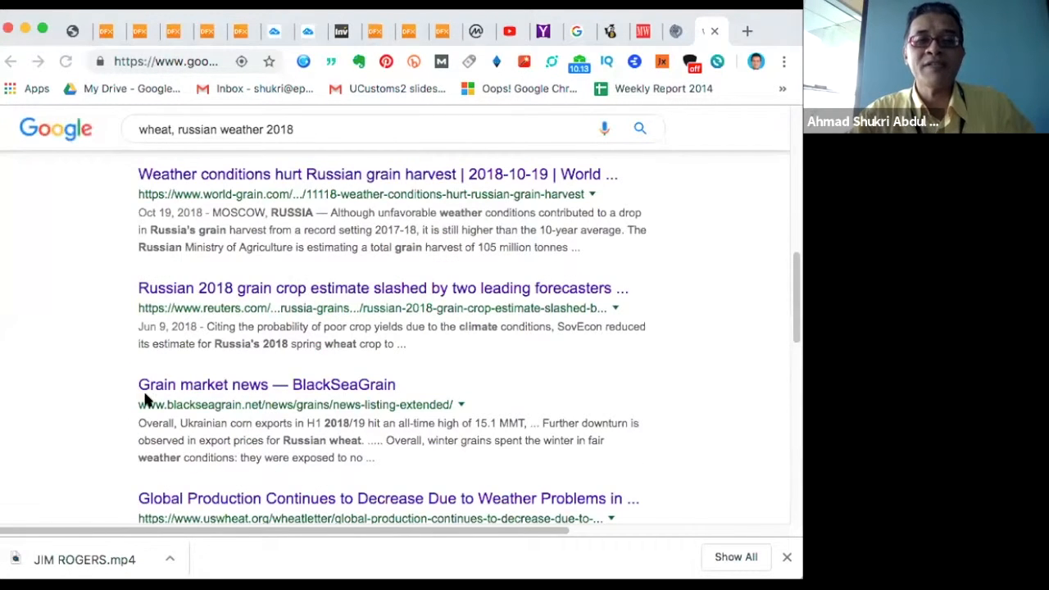
scroll("down", 3)
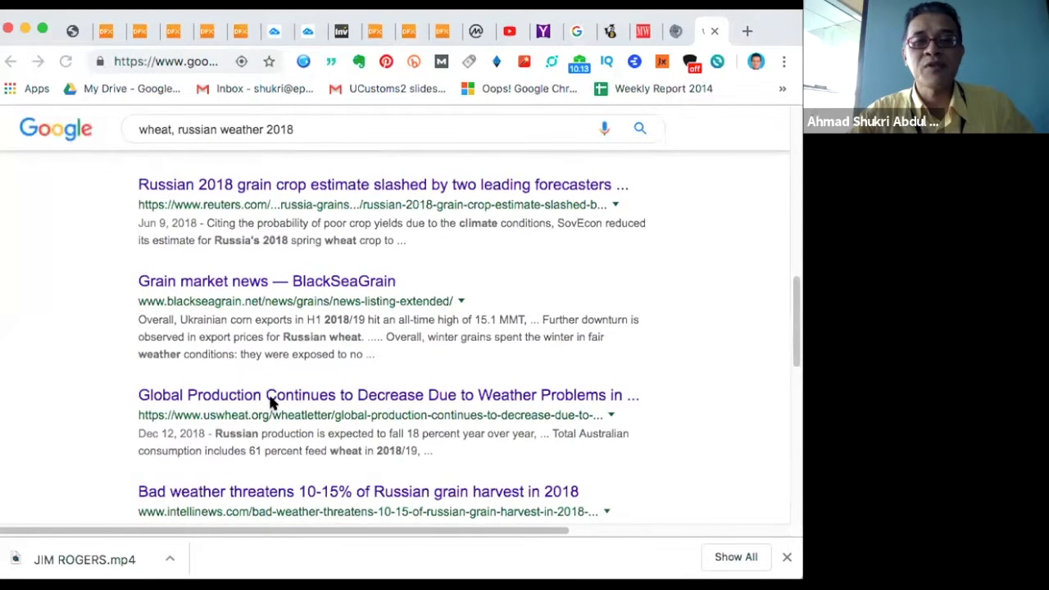
scroll("up", 3)
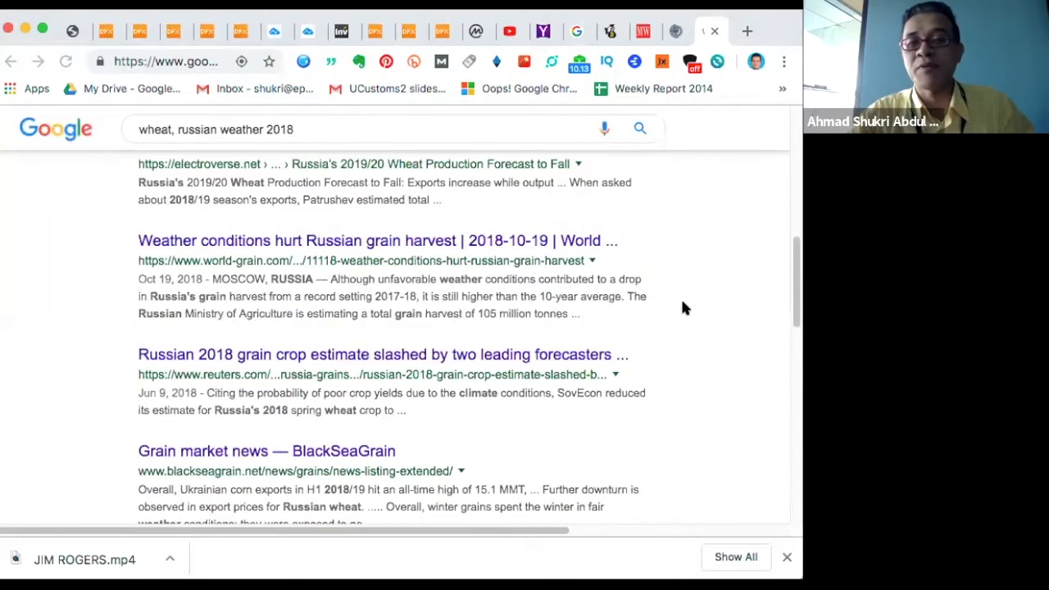
mouse_move(318, 536)
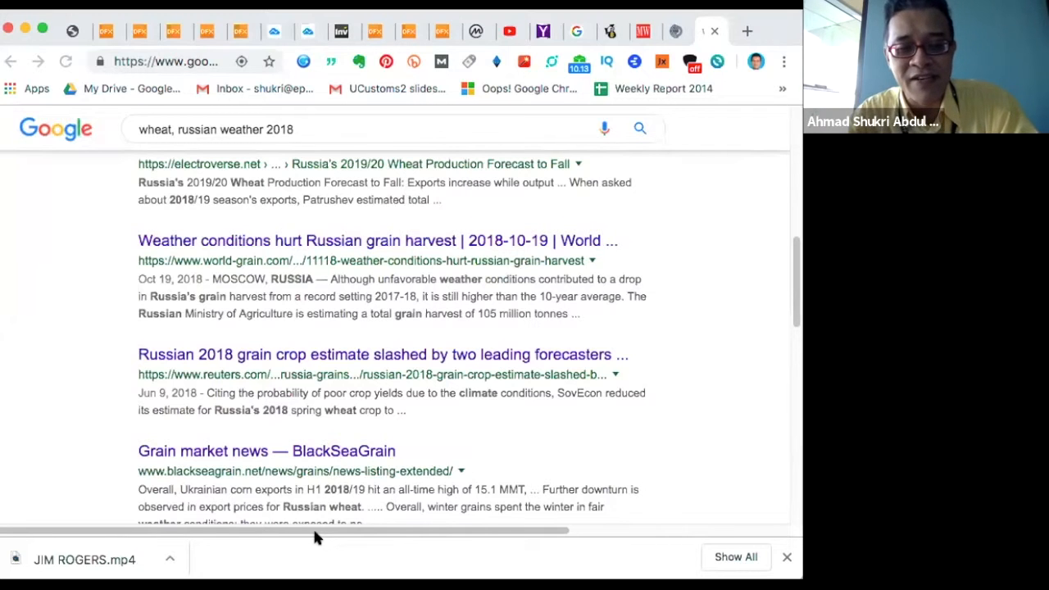
mouse_move(714, 173)
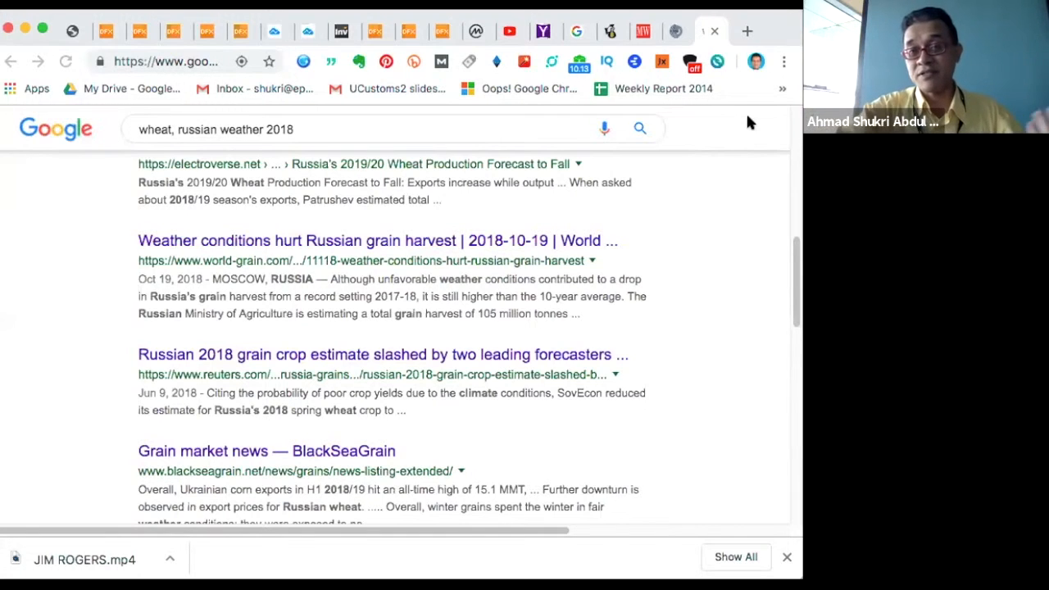
mouse_move(631, 162)
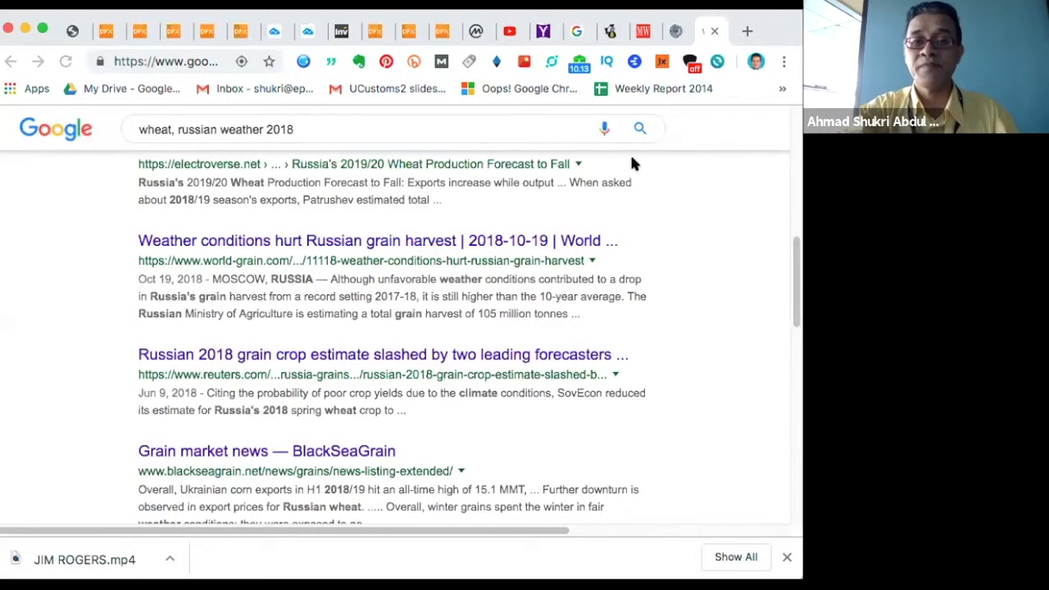
mouse_move(646, 178)
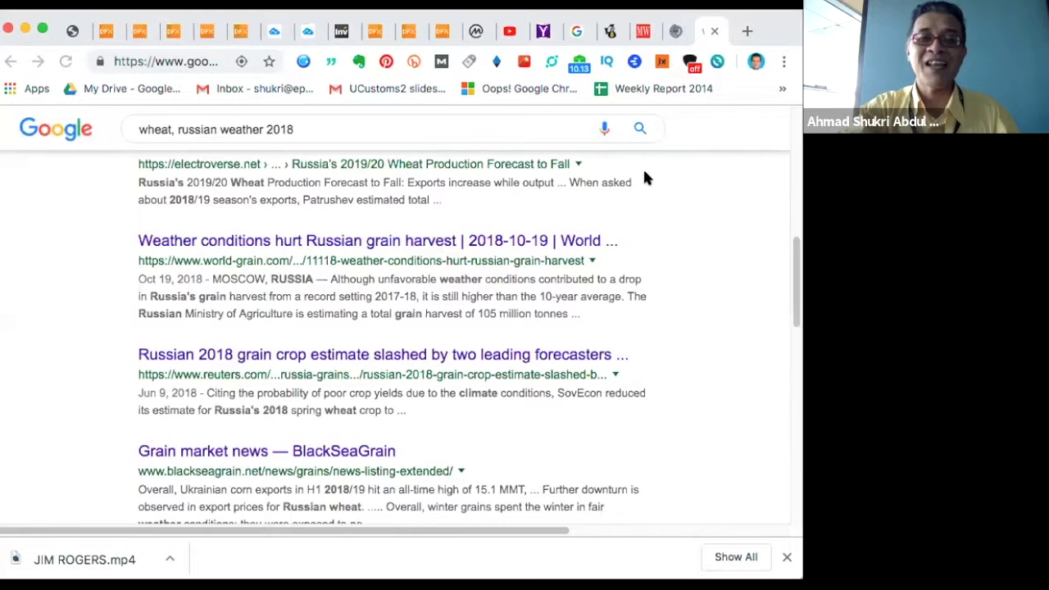
mouse_move(679, 307)
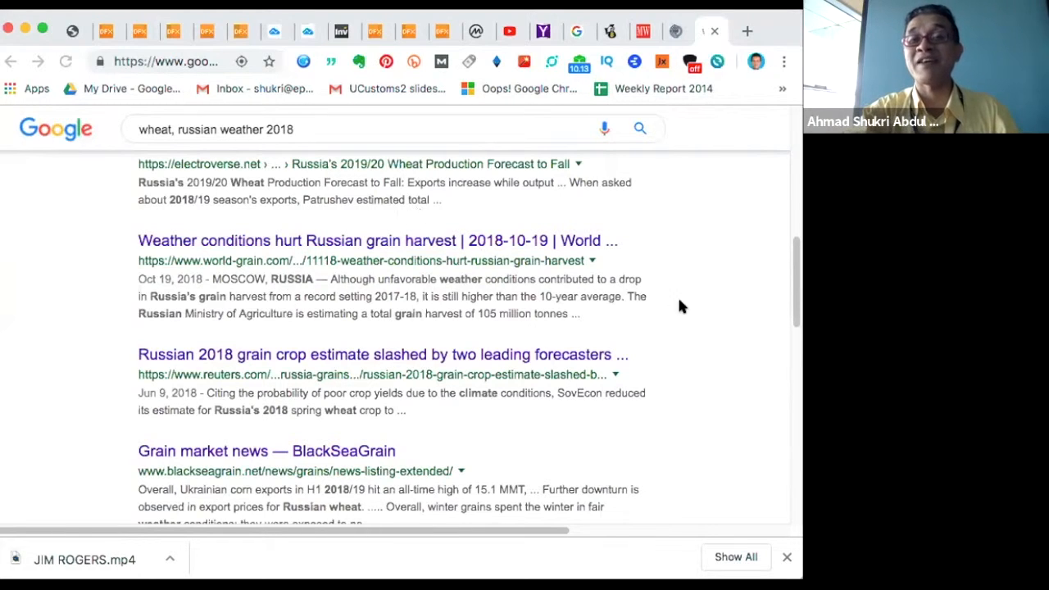
mouse_move(643, 182)
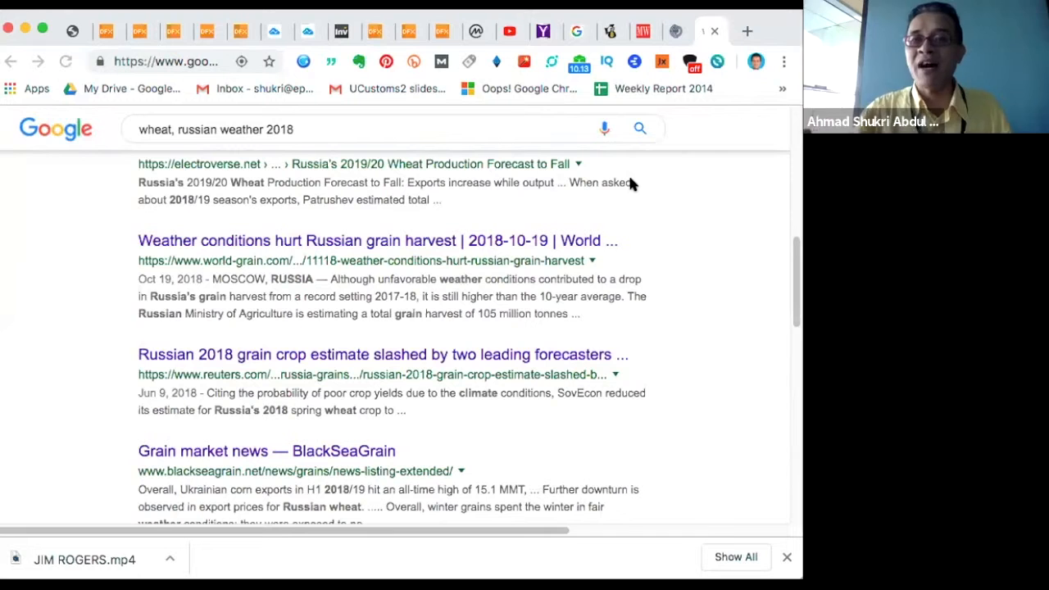
mouse_move(607, 213)
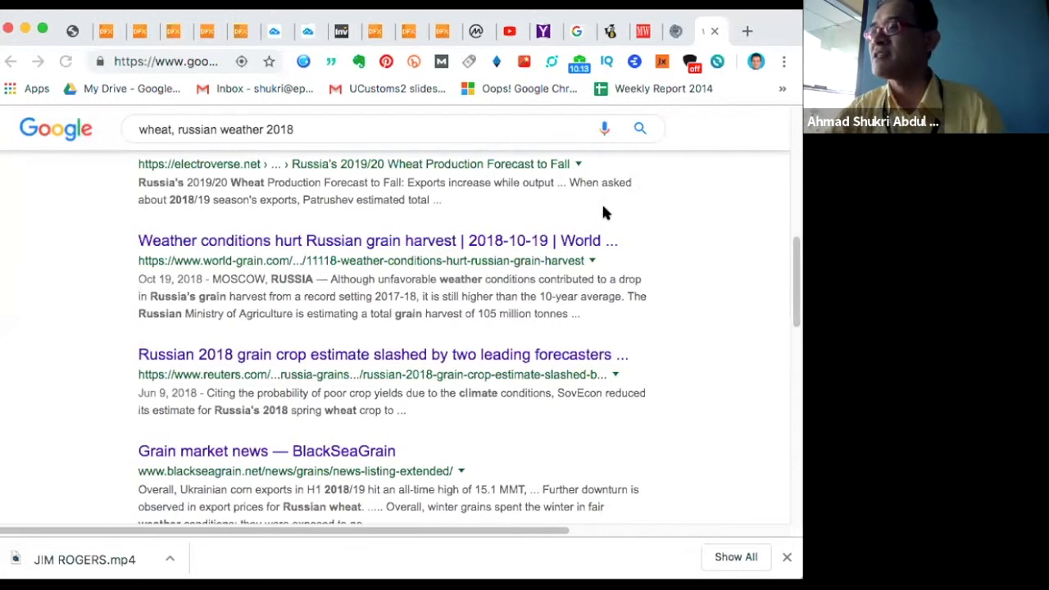
mouse_move(596, 226)
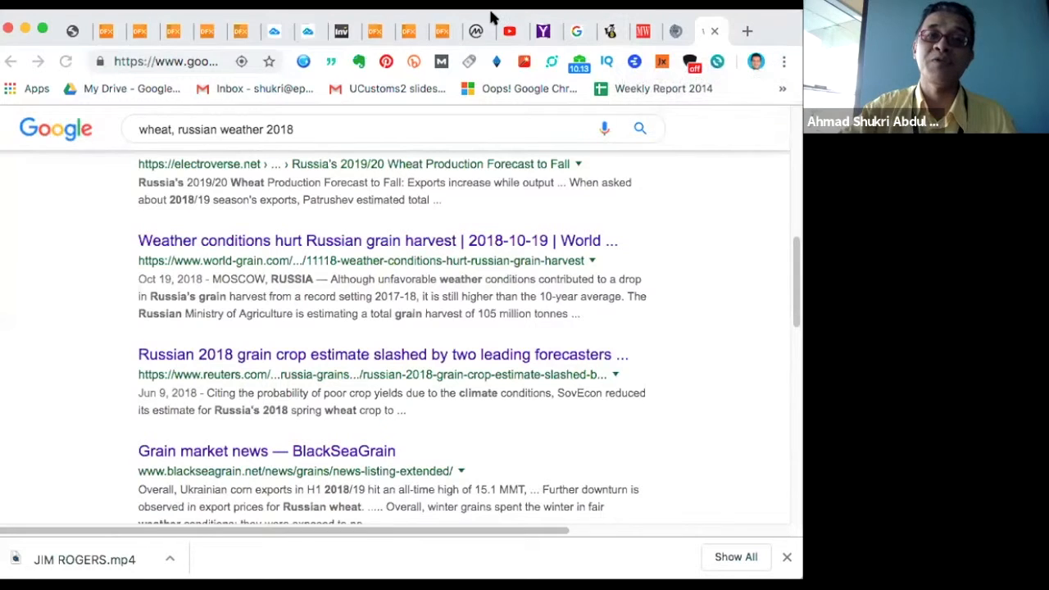
mouse_move(111, 451)
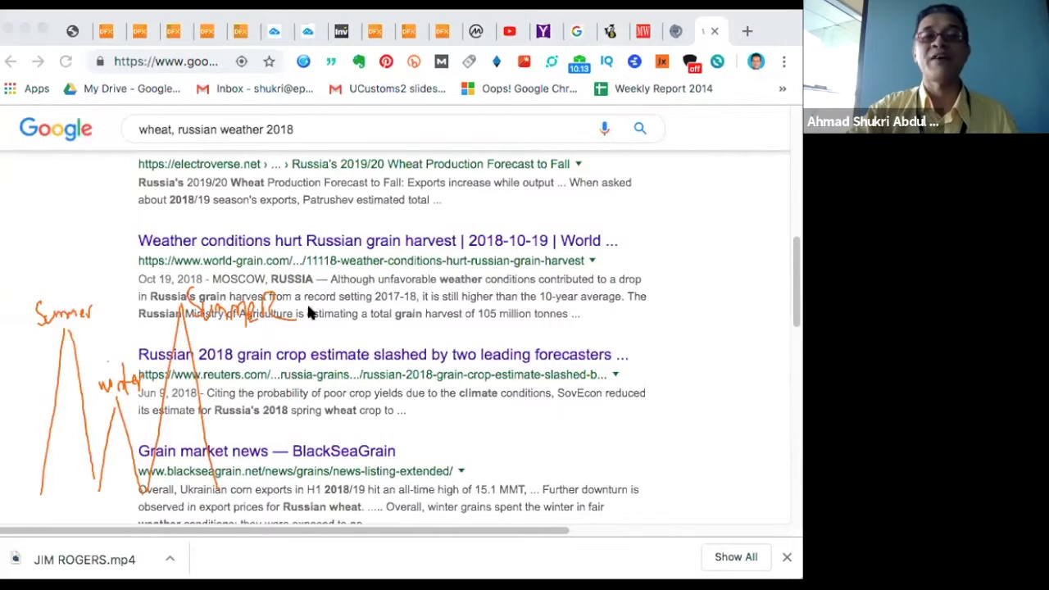
mouse_move(326, 346)
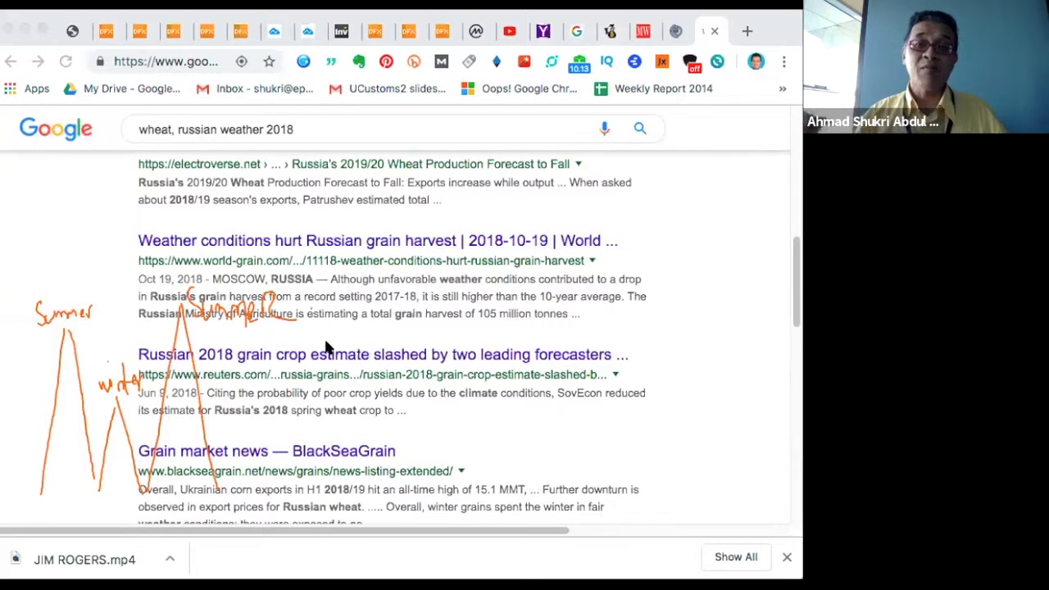